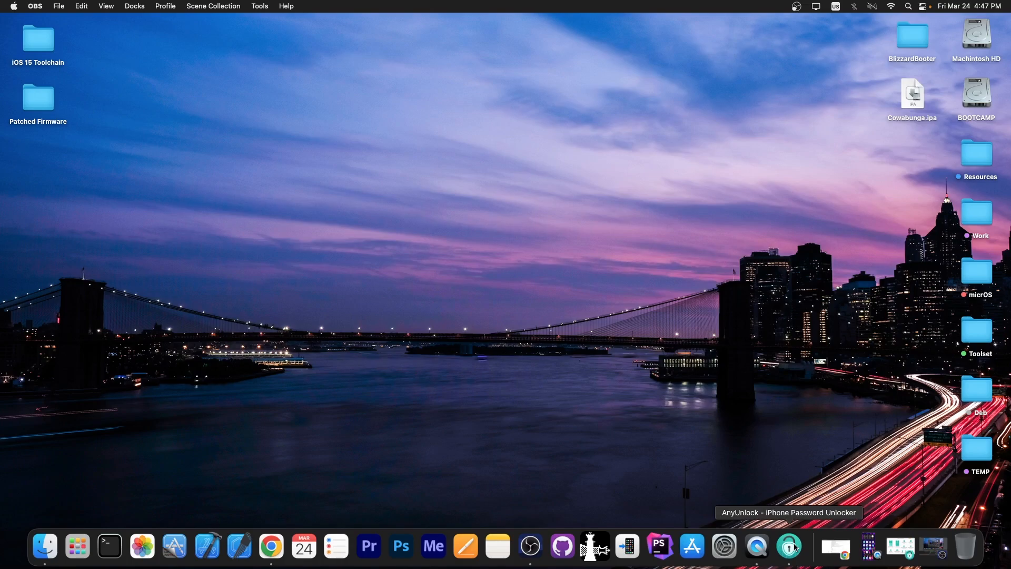
- Launch AnyUnlock from the Dock, then bring the browser with the Cowabunga v10 tweet forward
{"action": "left_click", "coordinate": [787, 546]}
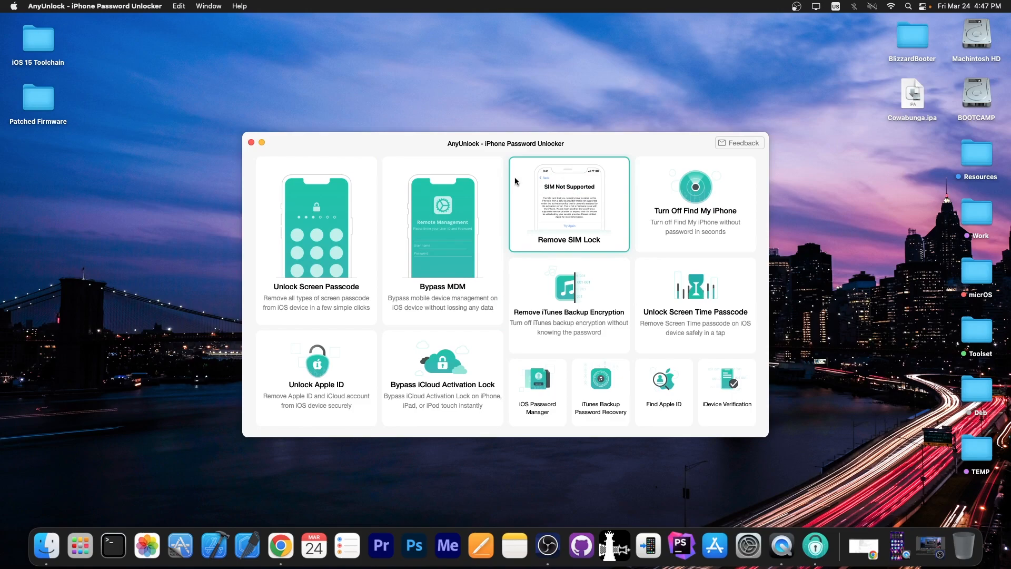
{"action": "left_click", "coordinate": [302, 546]}
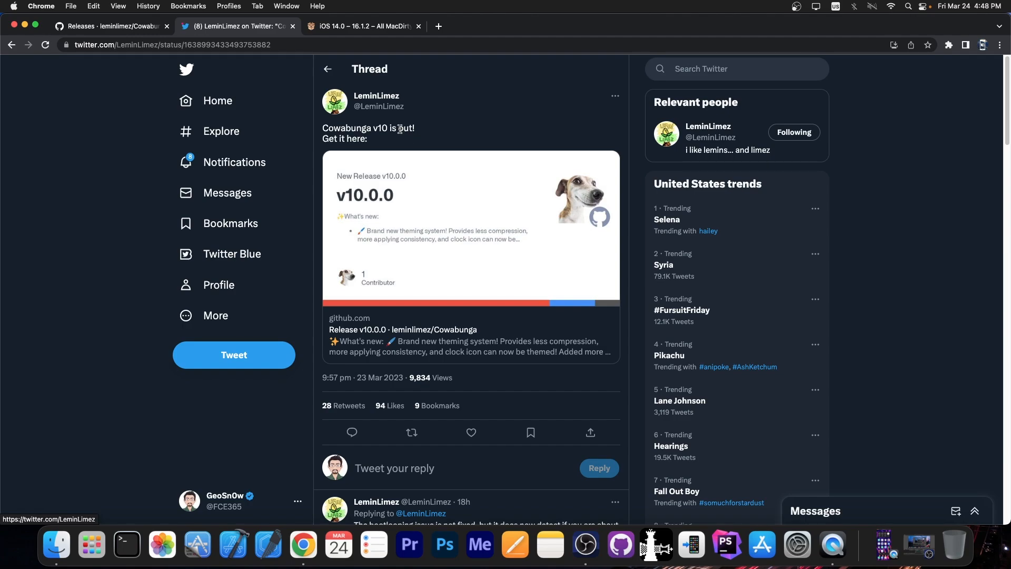
{"action": "mouse_move", "coordinate": [375, 137]}
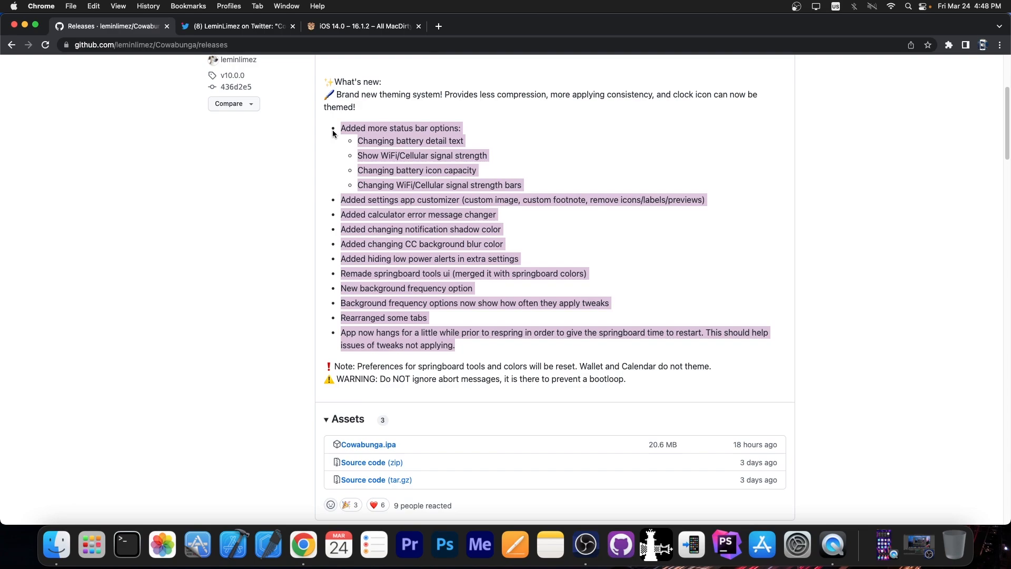
- Read through the v10.0.0 changelog — status bar options, springboard changes, bootloop warning — and return to the top
{"action": "scroll", "scroll_direction": "up", "scroll_amount": 3}
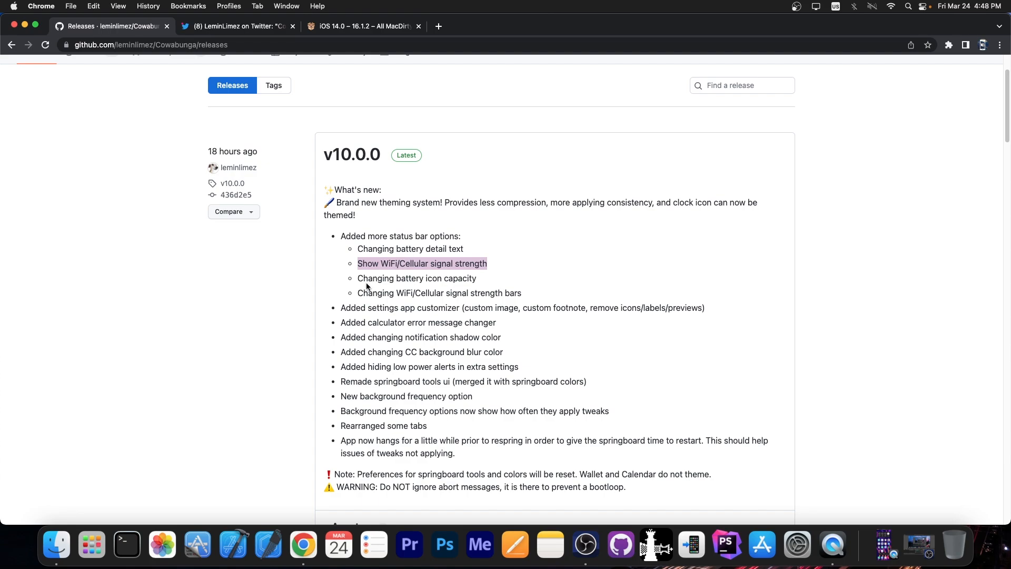
{"action": "mouse_move", "coordinate": [366, 310]}
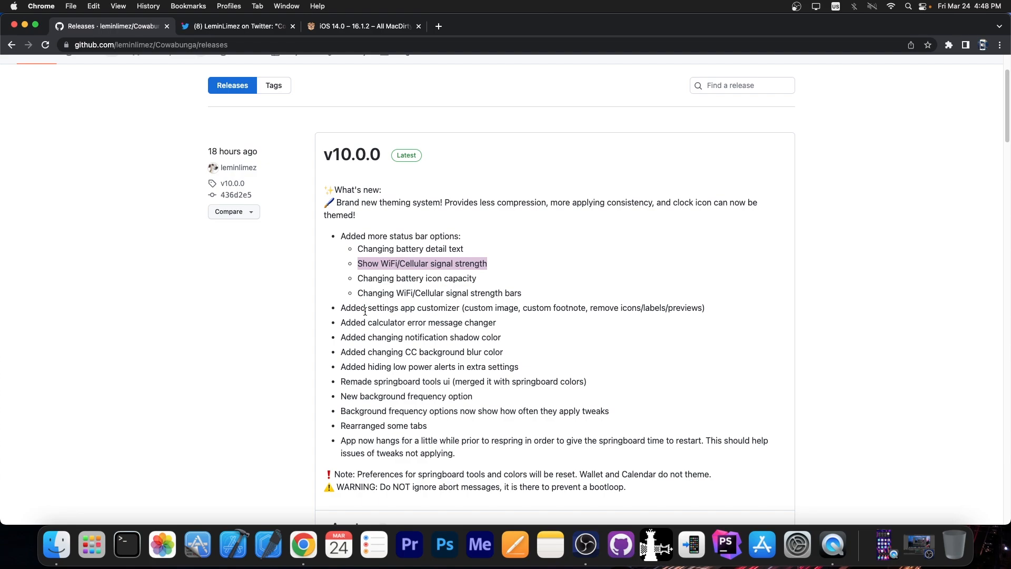
{"action": "scroll", "scroll_direction": "down", "scroll_amount": 3}
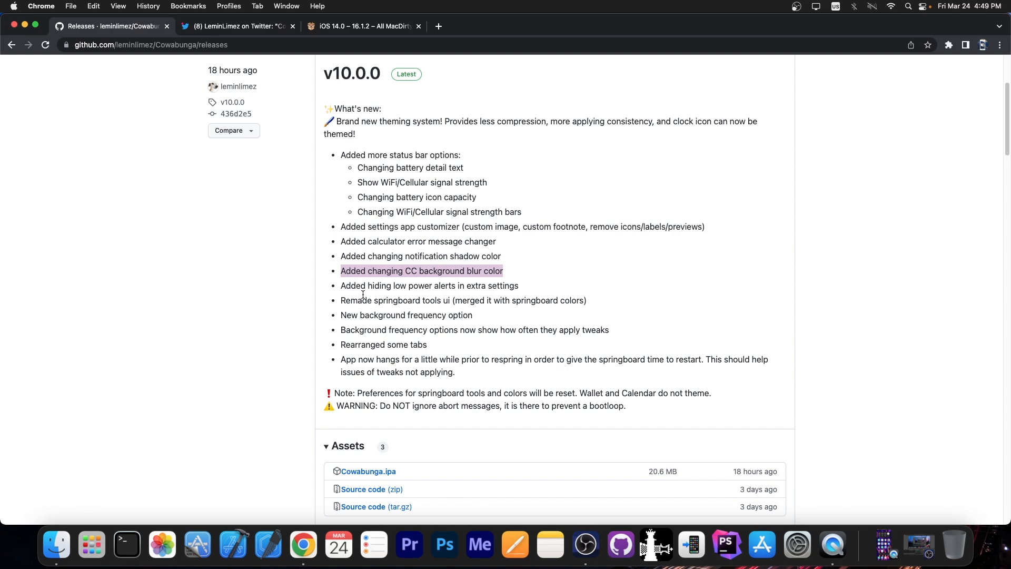
{"action": "mouse_move", "coordinate": [520, 288]}
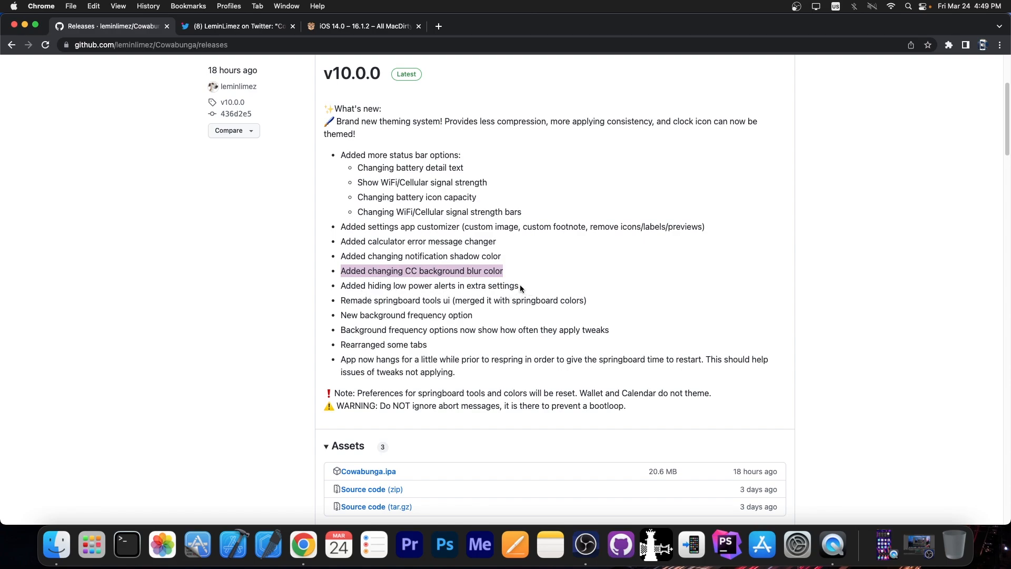
{"action": "mouse_move", "coordinate": [423, 313]}
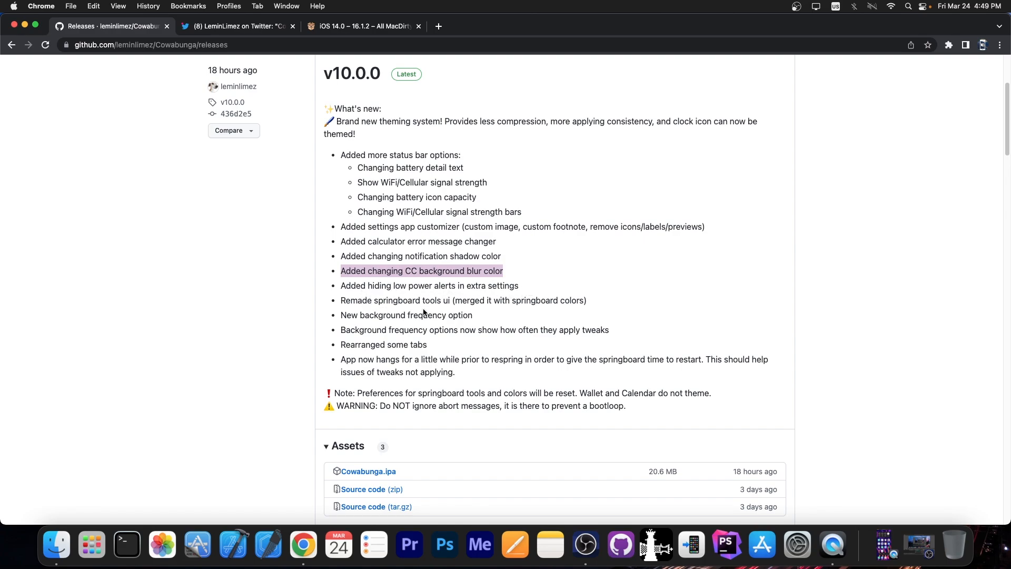
{"action": "mouse_move", "coordinate": [496, 322]}
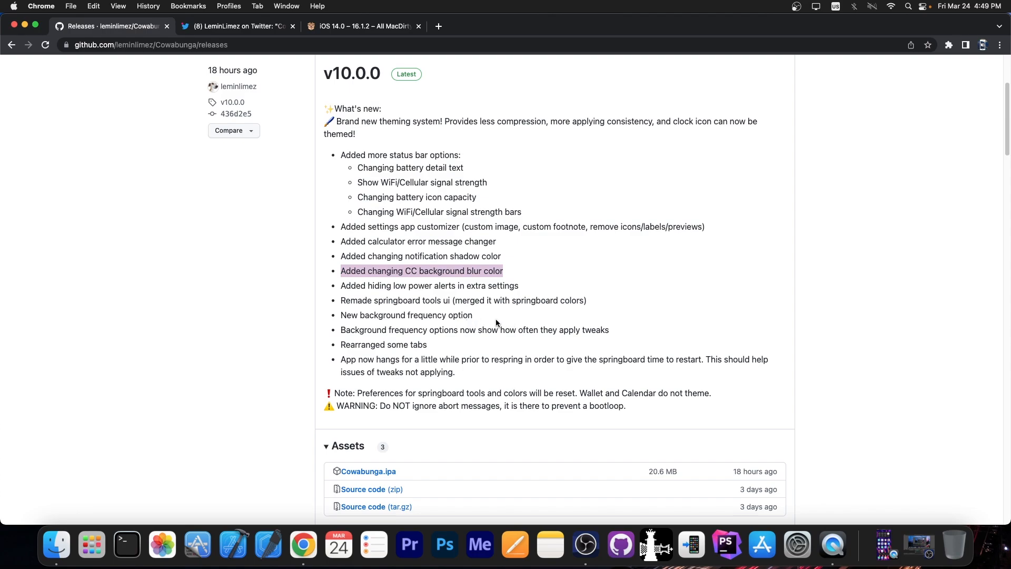
{"action": "mouse_move", "coordinate": [512, 341]}
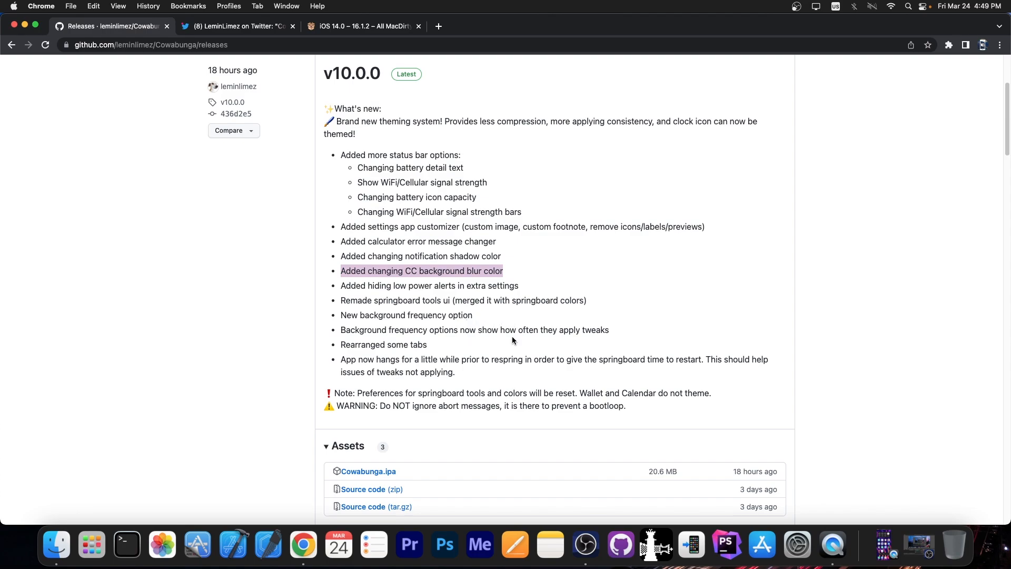
{"action": "mouse_move", "coordinate": [425, 349]}
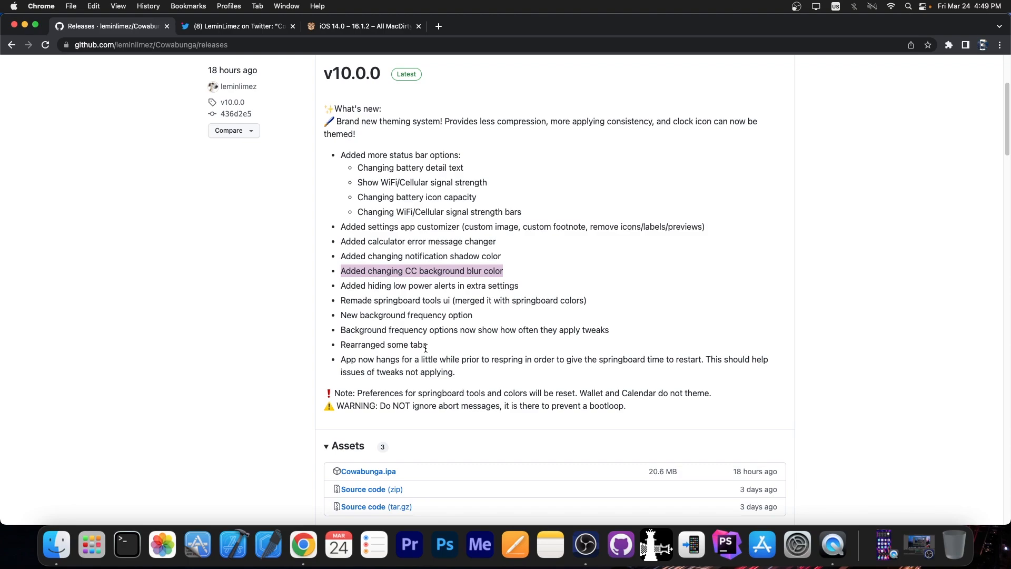
{"action": "scroll", "scroll_direction": "down", "scroll_amount": 3}
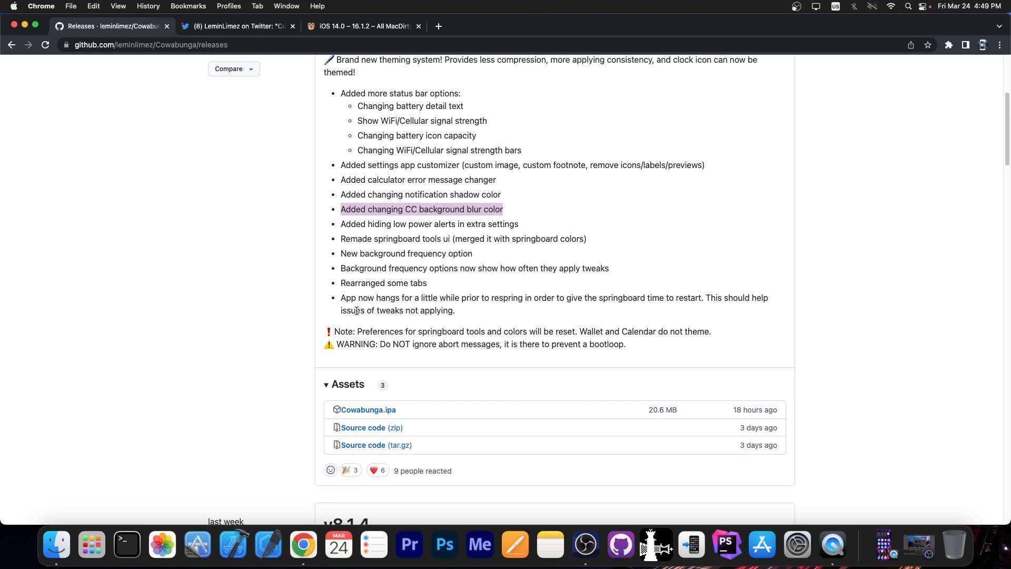
{"action": "mouse_move", "coordinate": [511, 314]}
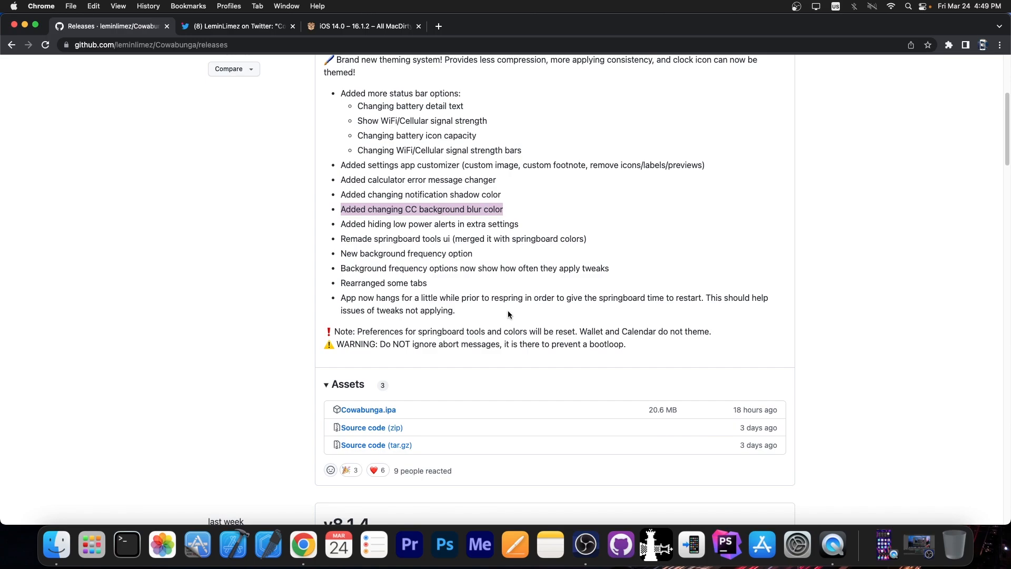
{"action": "scroll", "scroll_direction": "up", "scroll_amount": 3}
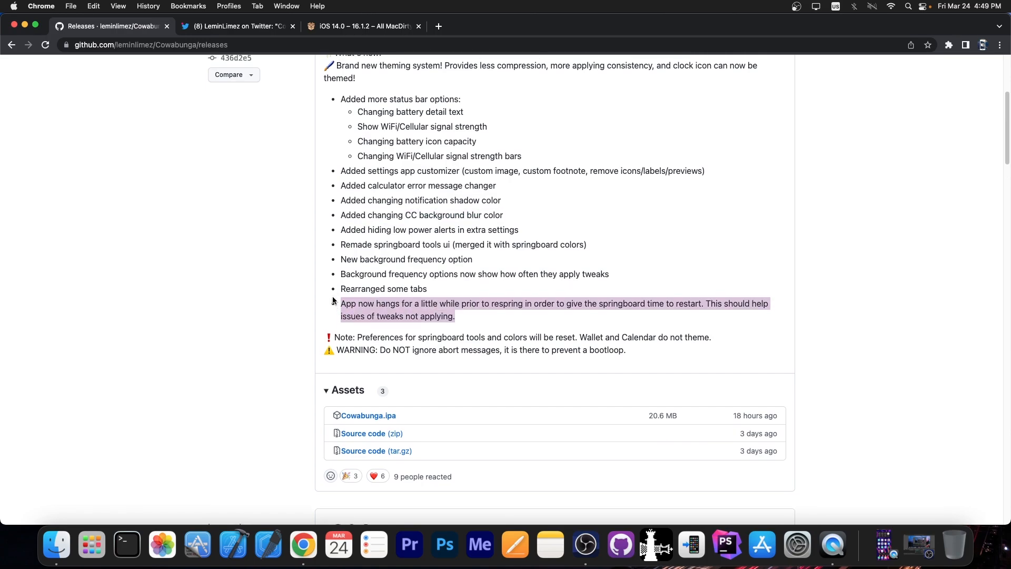
{"action": "scroll", "scroll_direction": "down", "scroll_amount": 3}
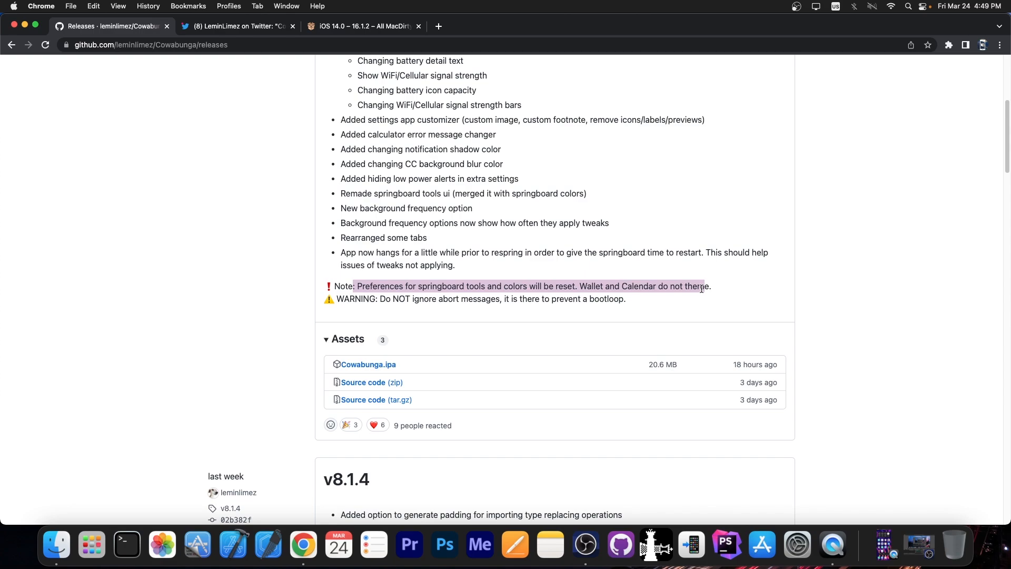
{"action": "left_click", "coordinate": [341, 310]}
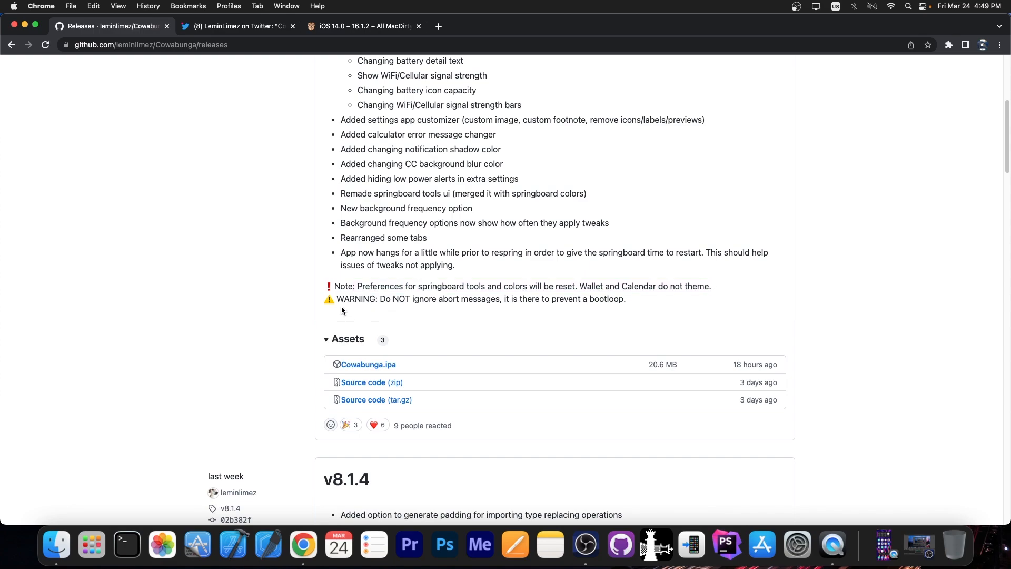
{"action": "scroll", "scroll_direction": "up", "scroll_amount": 3}
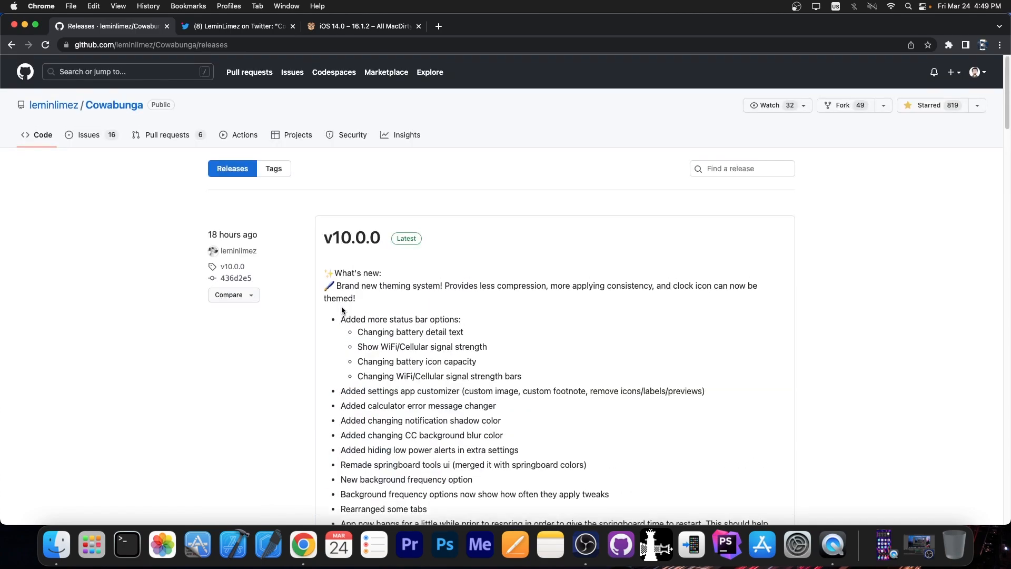
- Read the follow-up tweet about bootloop detection, then return to the GitHub releases page
{"action": "left_click", "coordinate": [235, 27]}
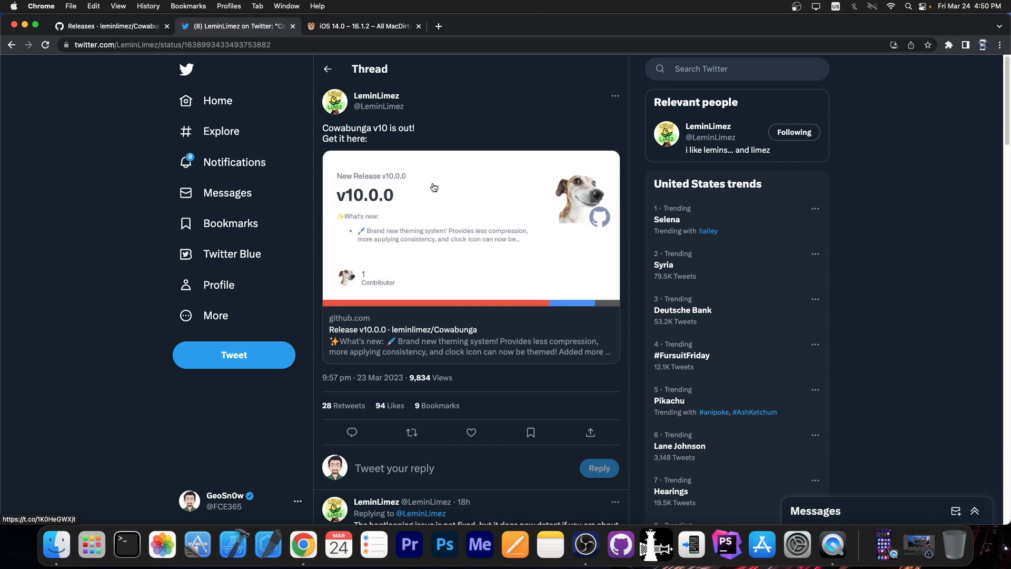
{"action": "scroll", "scroll_direction": "down", "scroll_amount": 3}
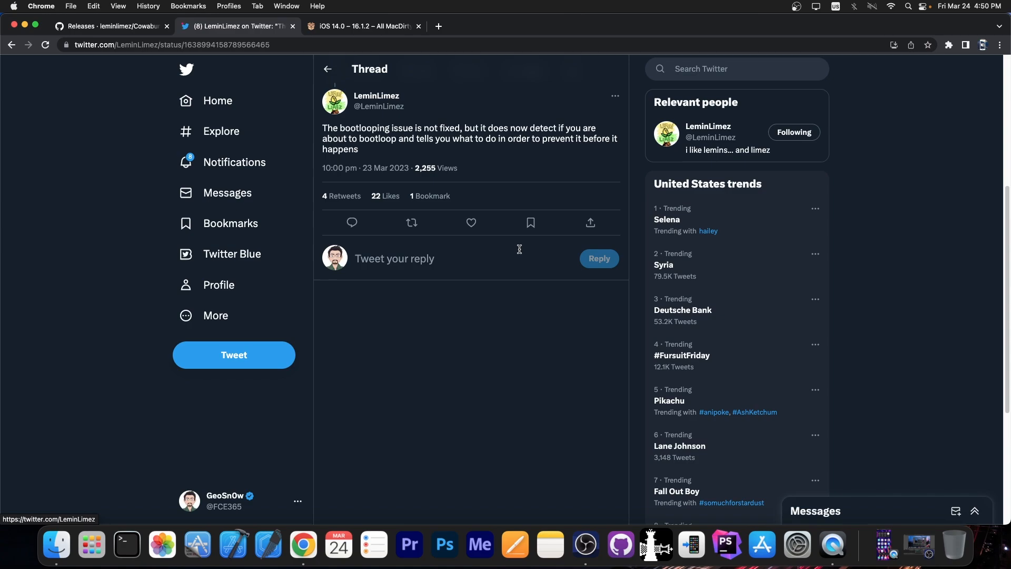
{"action": "left_click", "coordinate": [110, 25]}
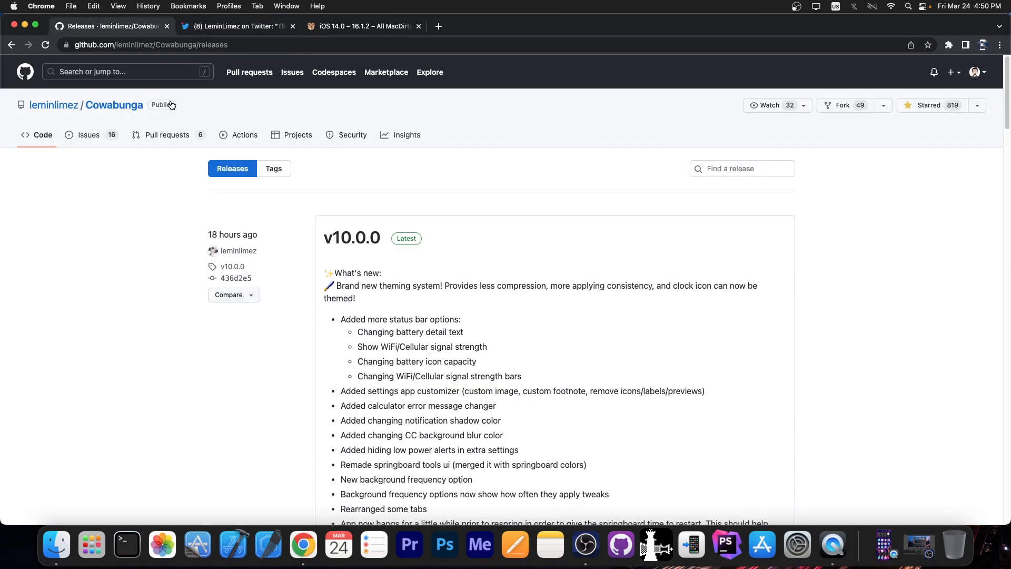
{"action": "mouse_move", "coordinate": [307, 235]}
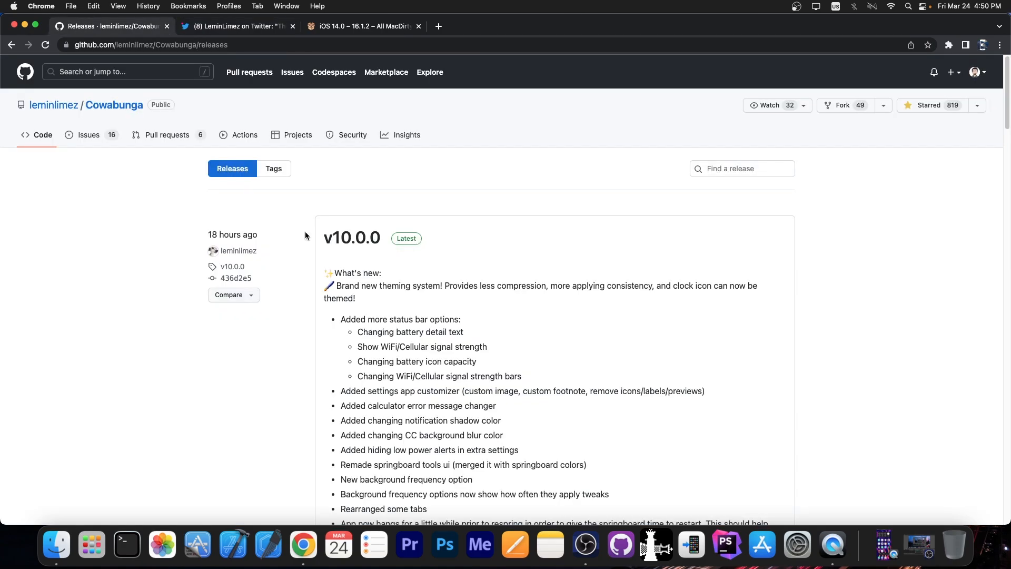
{"action": "scroll", "scroll_direction": "down", "scroll_amount": 3}
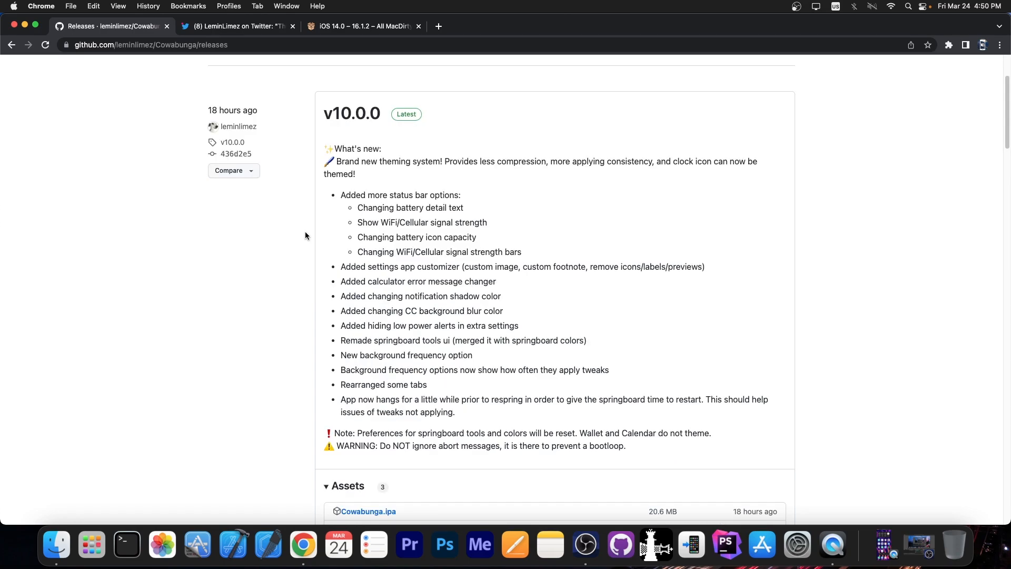
- Browse the iDevice Central MacDirtyCow apps article down to the Cowabunga IPA download heading
{"action": "left_click", "coordinate": [361, 27]}
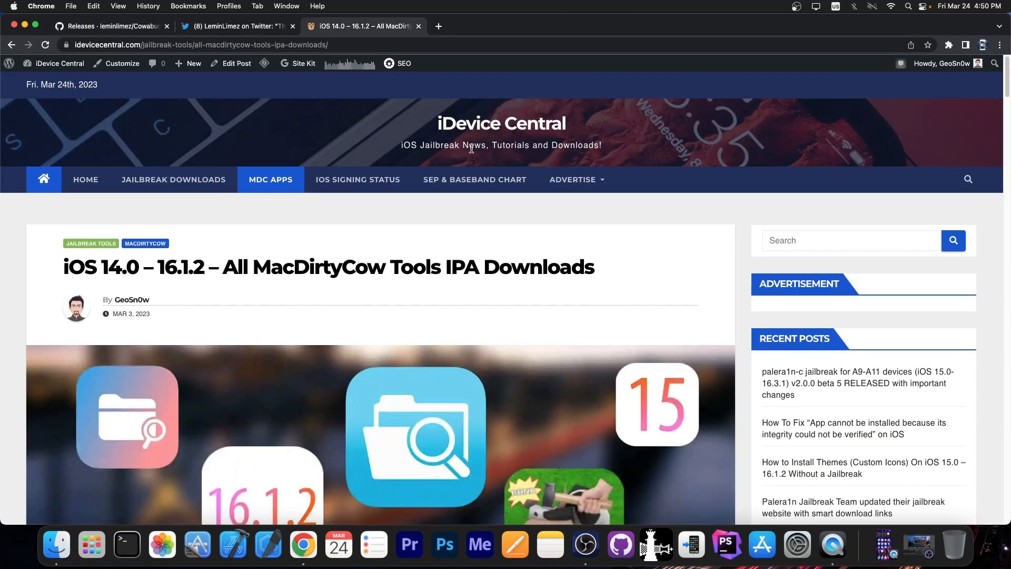
{"action": "left_click", "coordinate": [270, 179]}
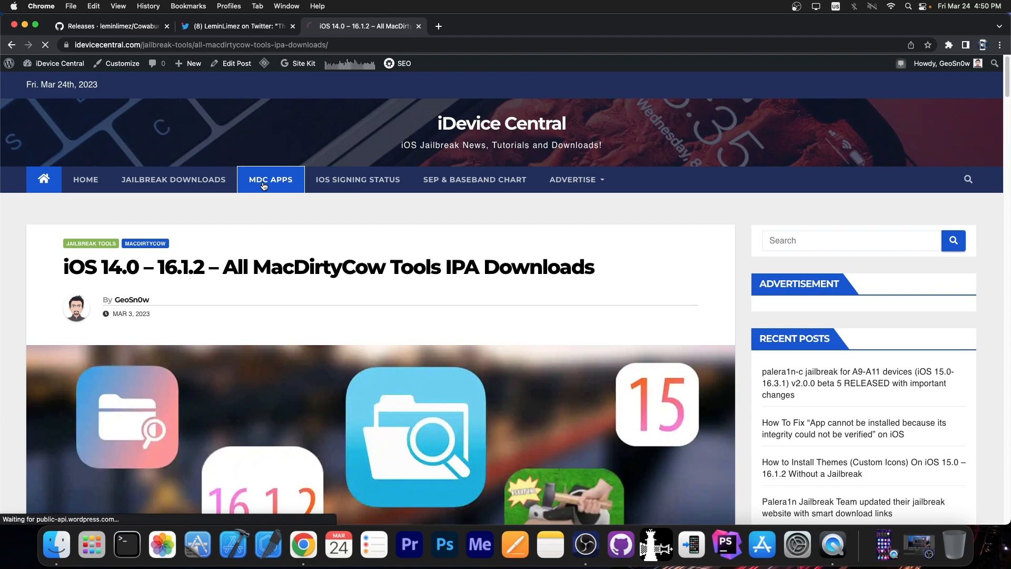
{"action": "scroll", "scroll_direction": "down", "scroll_amount": 3}
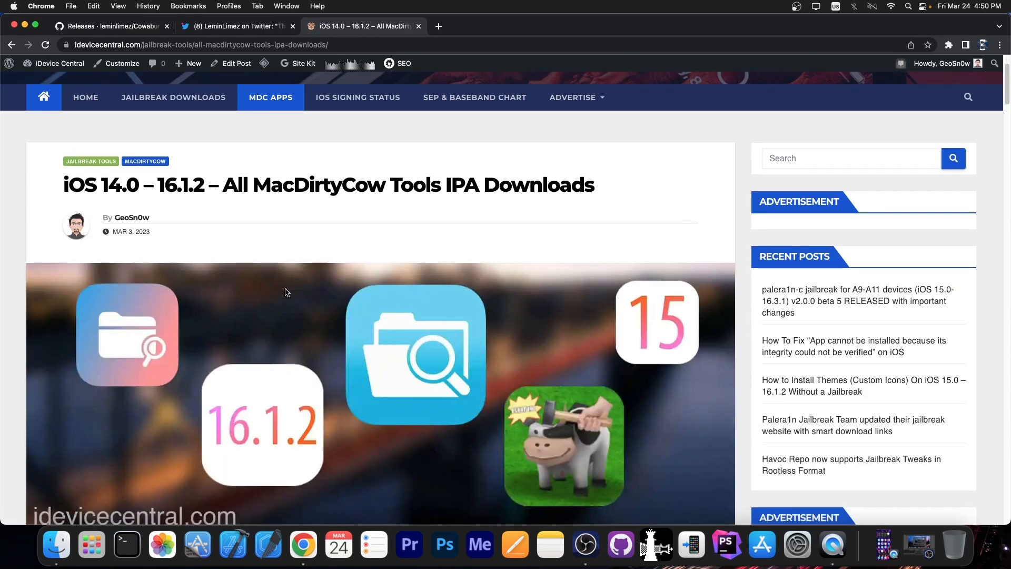
{"action": "scroll", "scroll_direction": "down", "scroll_amount": 3}
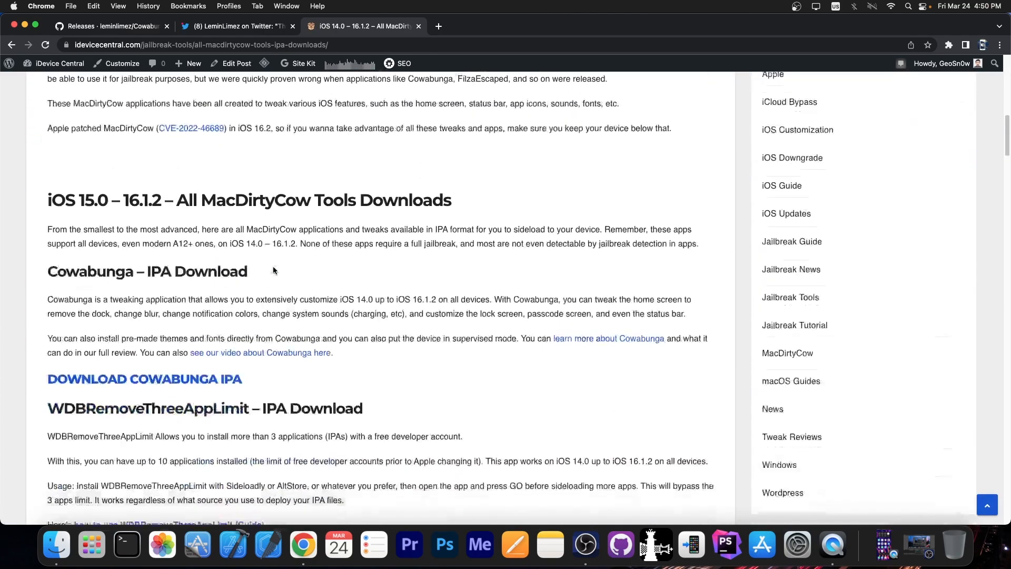
{"action": "scroll", "scroll_direction": "down", "scroll_amount": 3}
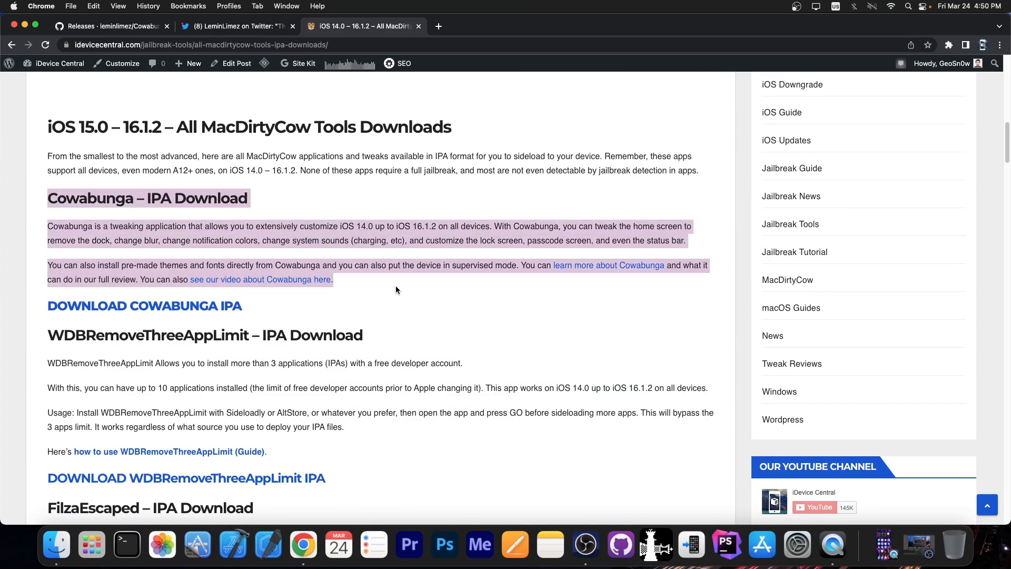
{"action": "scroll", "scroll_direction": "down", "scroll_amount": 3}
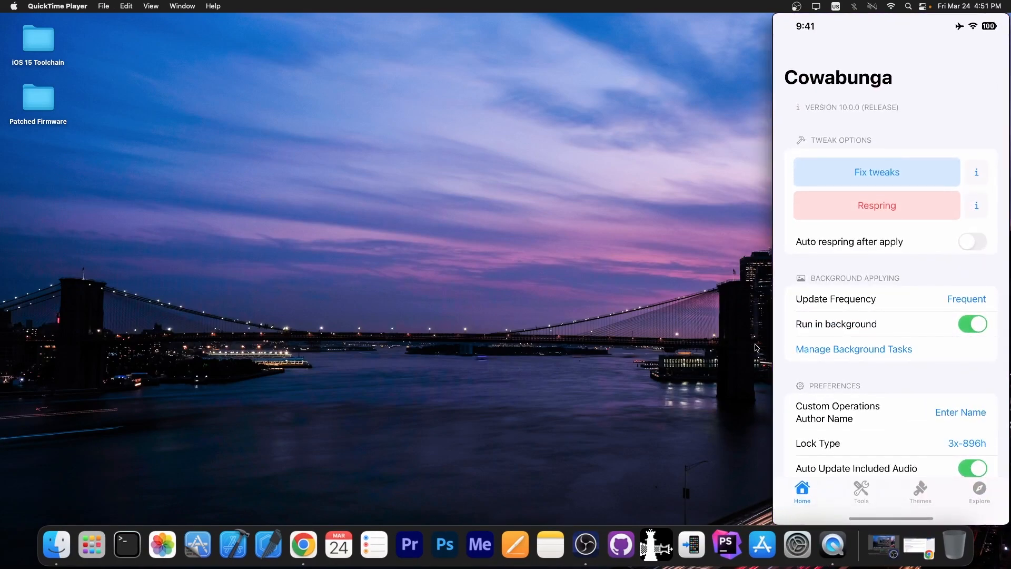
- Look through the alternative app icon choices and the SpringBoard tools, returning to the tools list
{"action": "scroll", "scroll_direction": "down", "scroll_amount": 3}
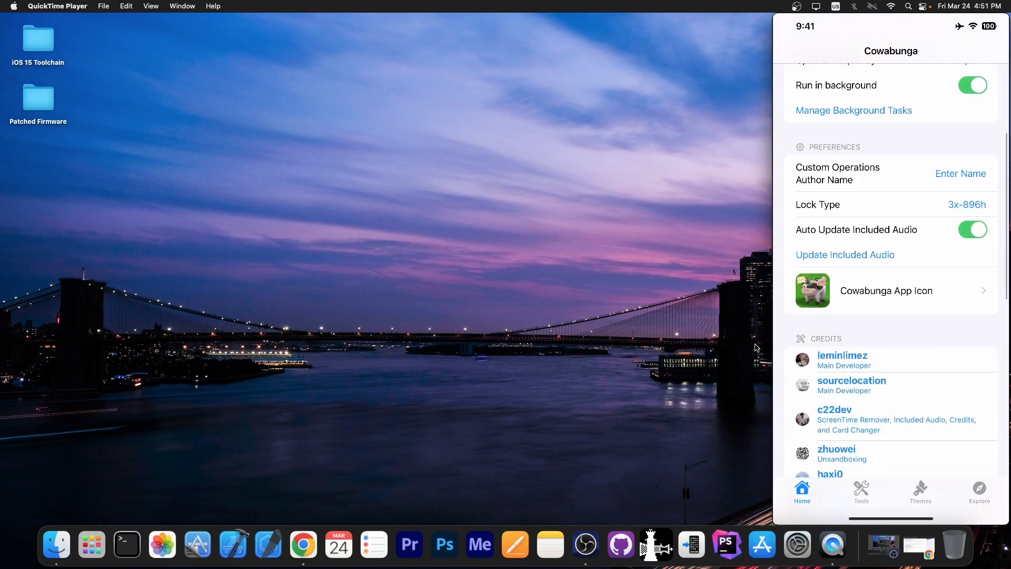
{"action": "left_click", "coordinate": [885, 291]}
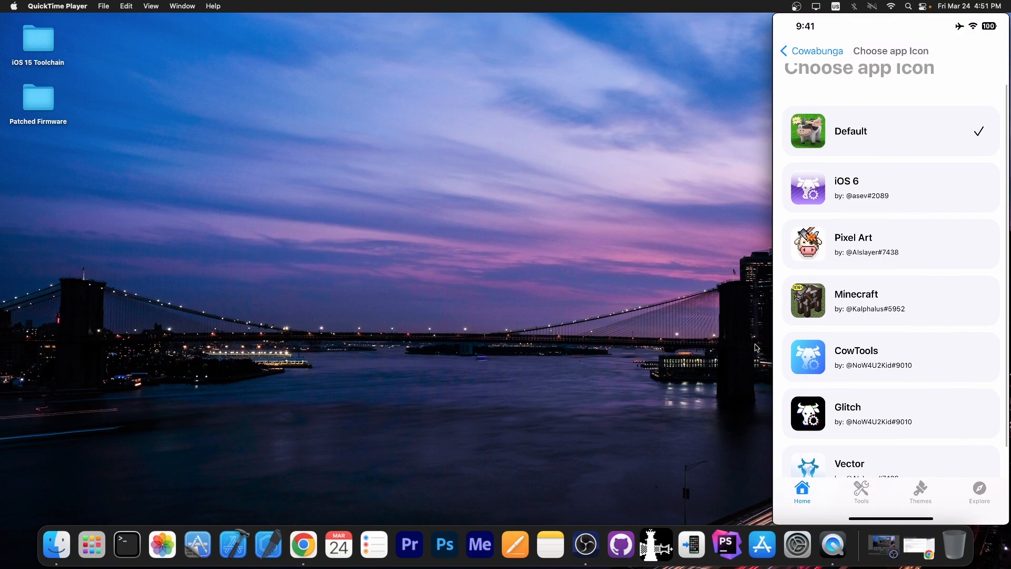
{"action": "left_click", "coordinate": [860, 492]}
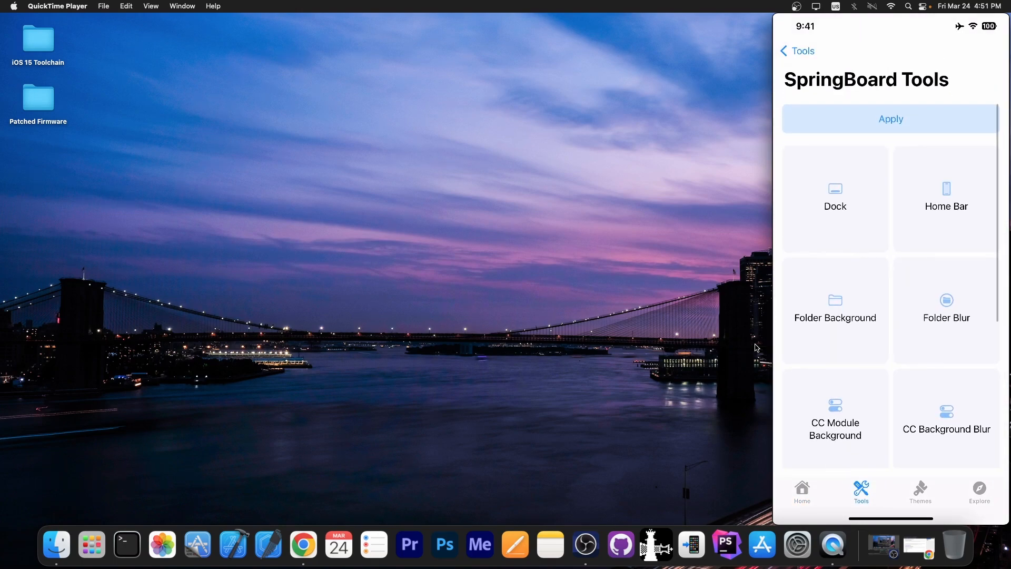
{"action": "left_click", "coordinate": [796, 50]}
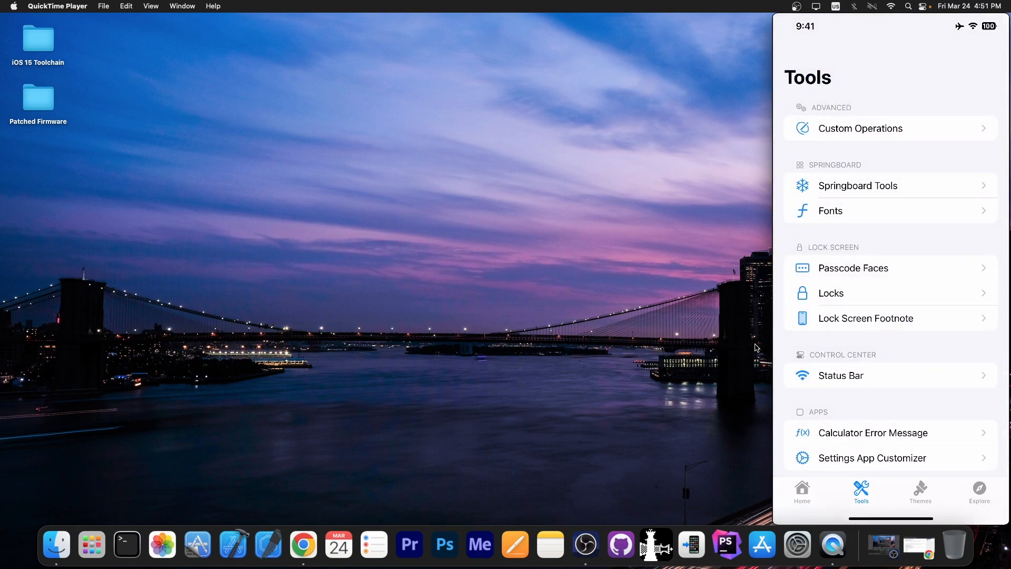
- Review the status bar options with their bootloop warning and return to the tools list
{"action": "left_click", "coordinate": [839, 375]}
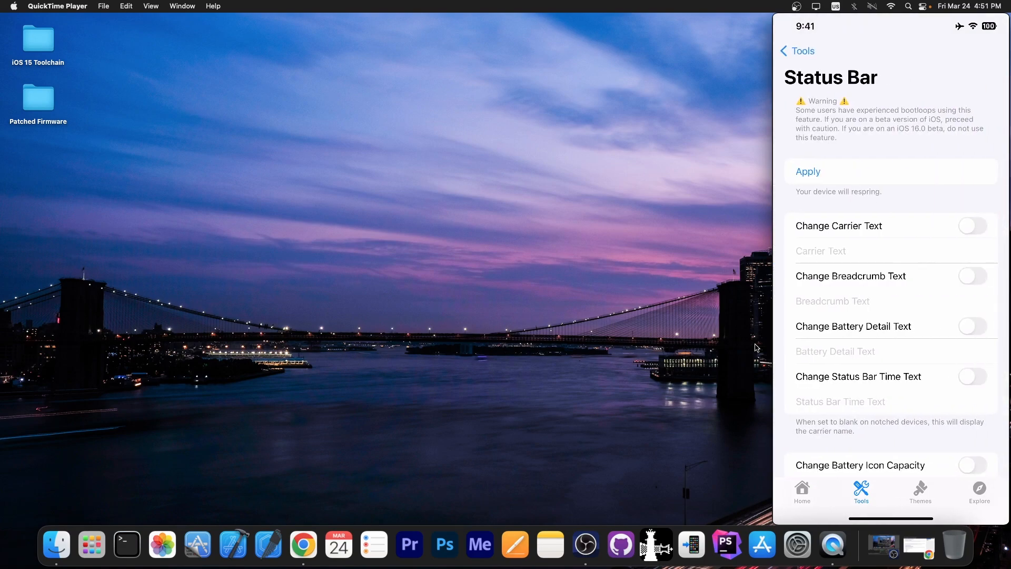
{"action": "scroll", "scroll_direction": "down", "scroll_amount": 3}
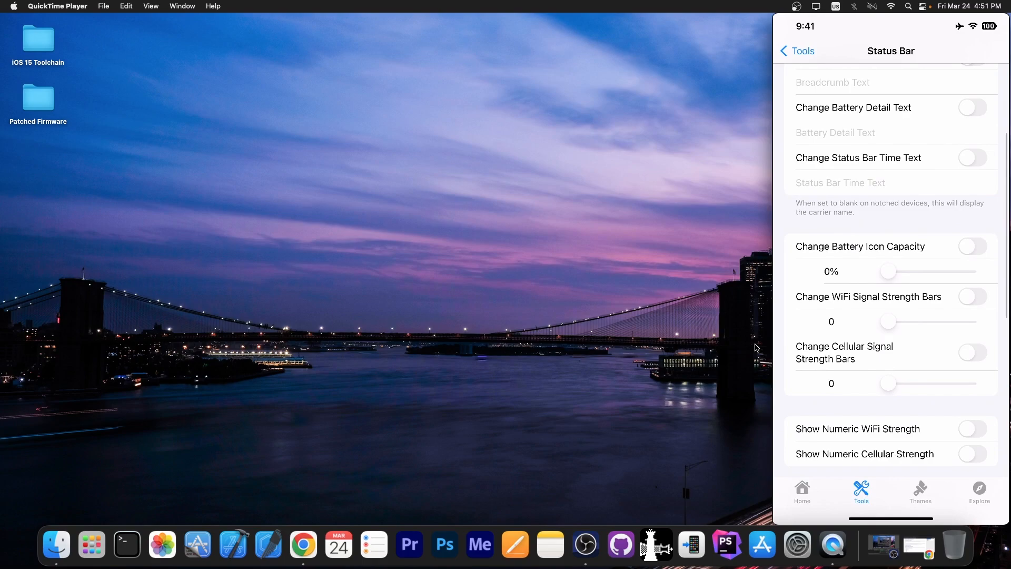
{"action": "left_click", "coordinate": [797, 50]}
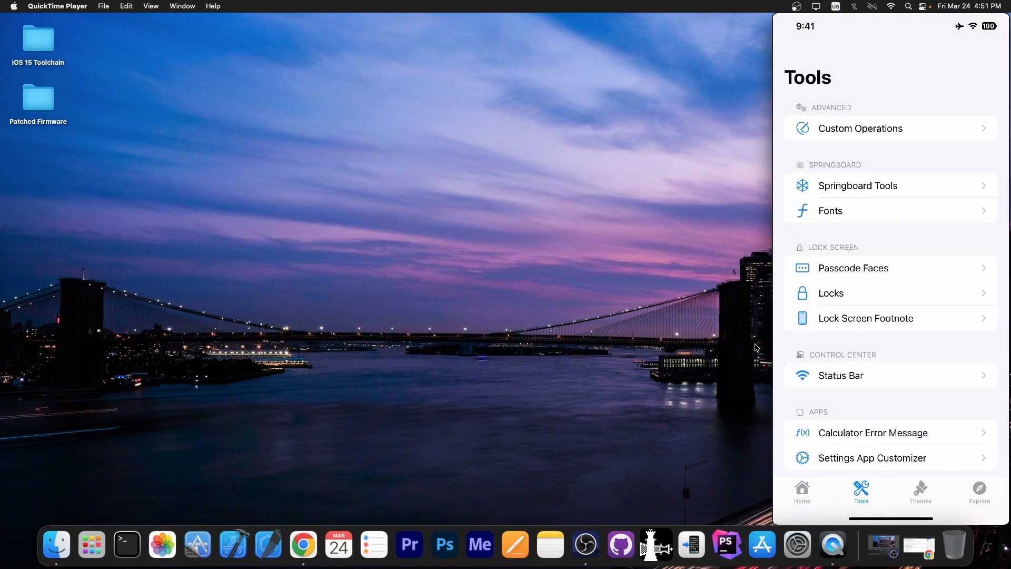
- Check the calculator error message changer and see 'Heck' shown in the Calculator app
{"action": "left_click", "coordinate": [872, 432]}
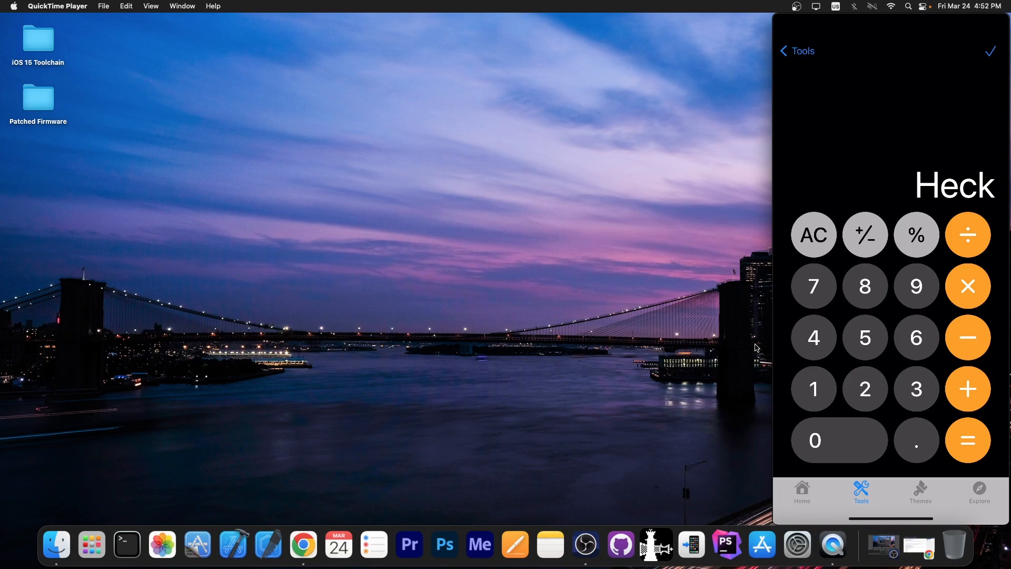
{"action": "left_click", "coordinate": [990, 51]}
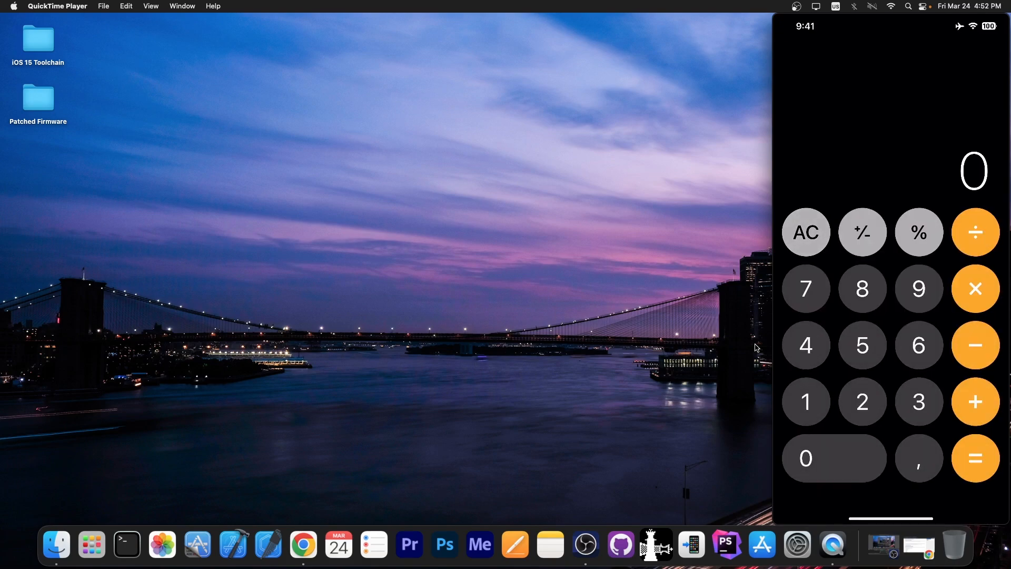
{"action": "left_click", "coordinate": [806, 401]}
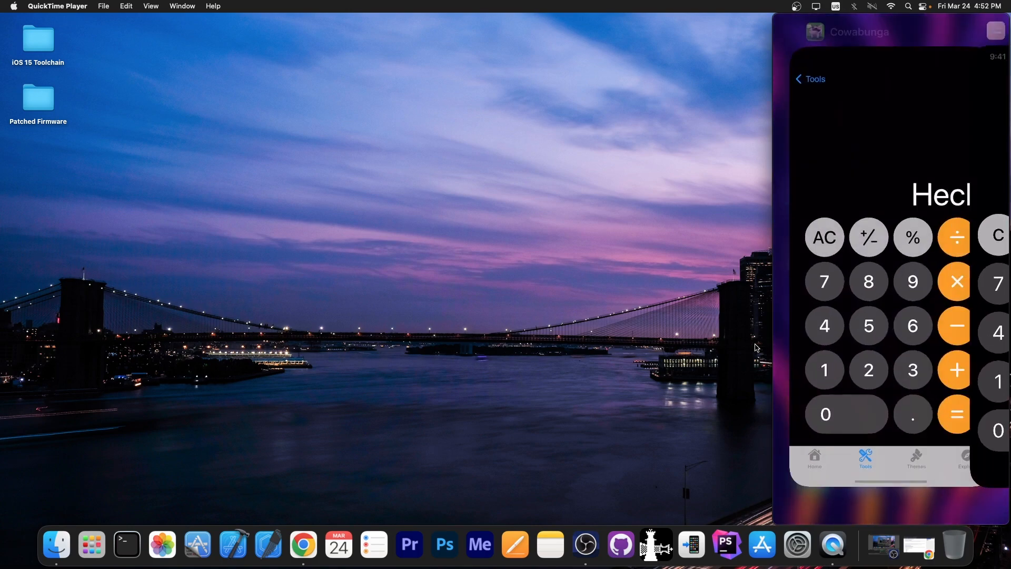
{"action": "left_click", "coordinate": [810, 78]}
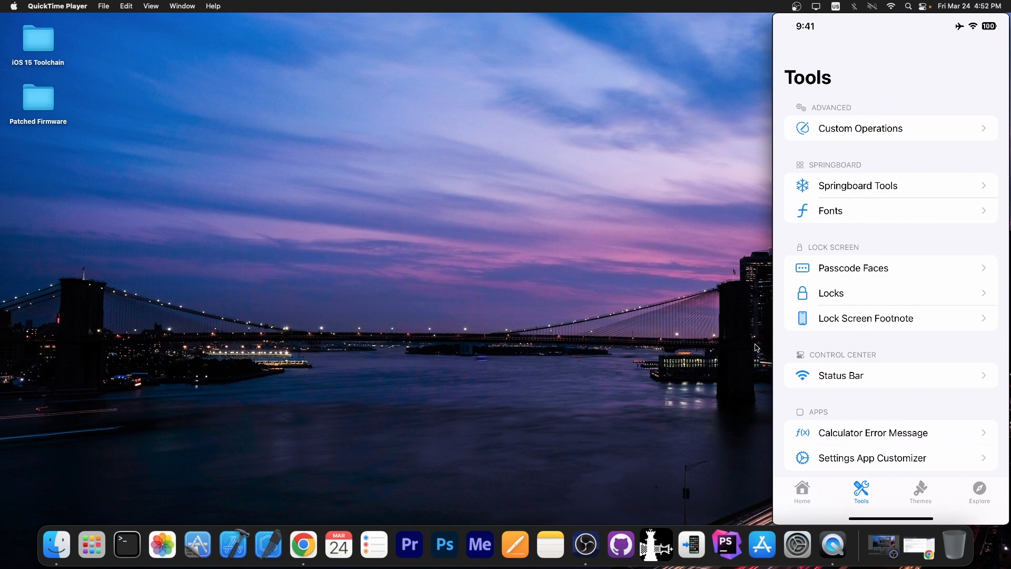
- View the Settings app customizer with its Settings preview, then move to the themes section
{"action": "left_click", "coordinate": [872, 457]}
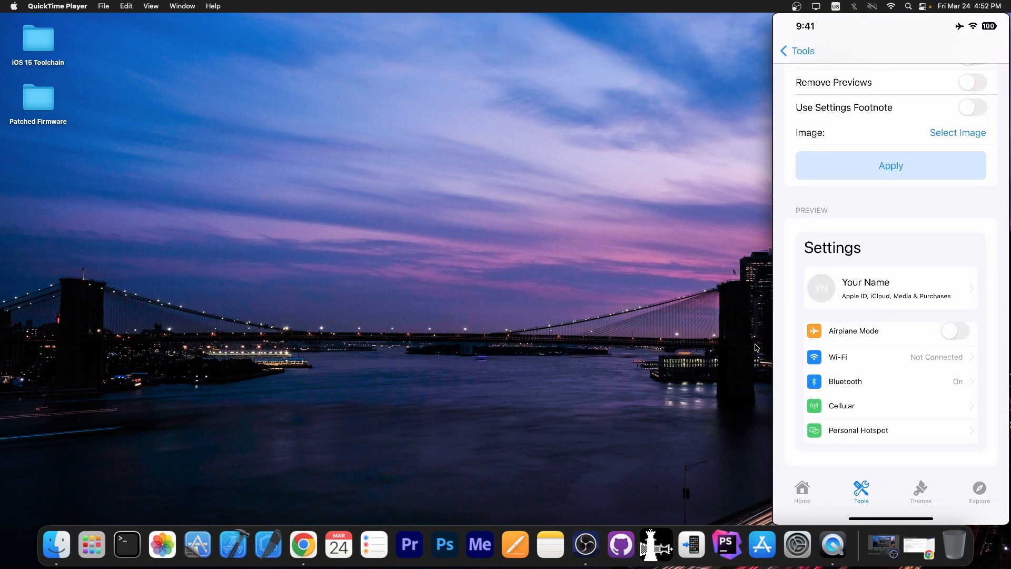
{"action": "scroll", "scroll_direction": "up", "scroll_amount": 3}
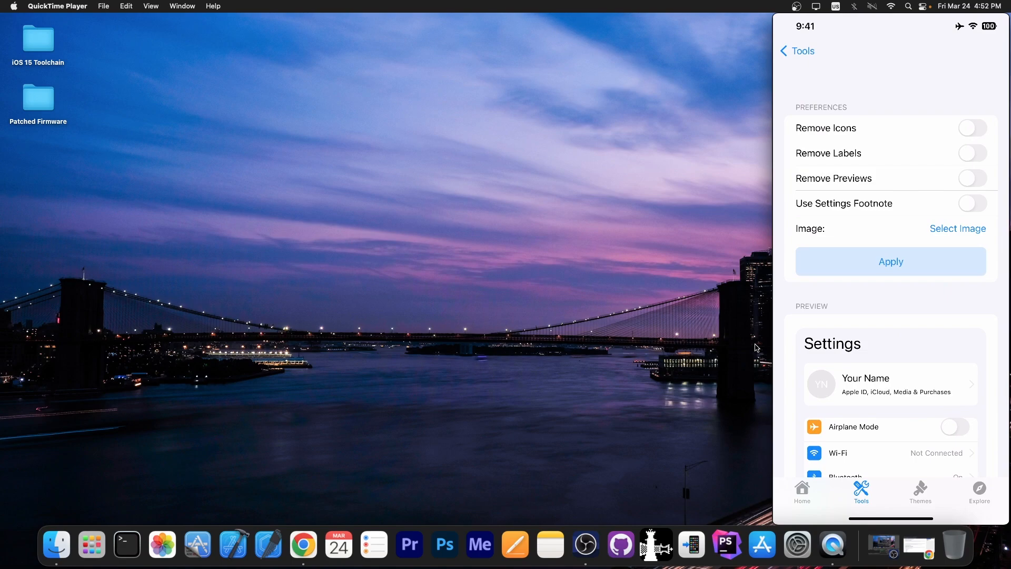
{"action": "left_click", "coordinate": [919, 492]}
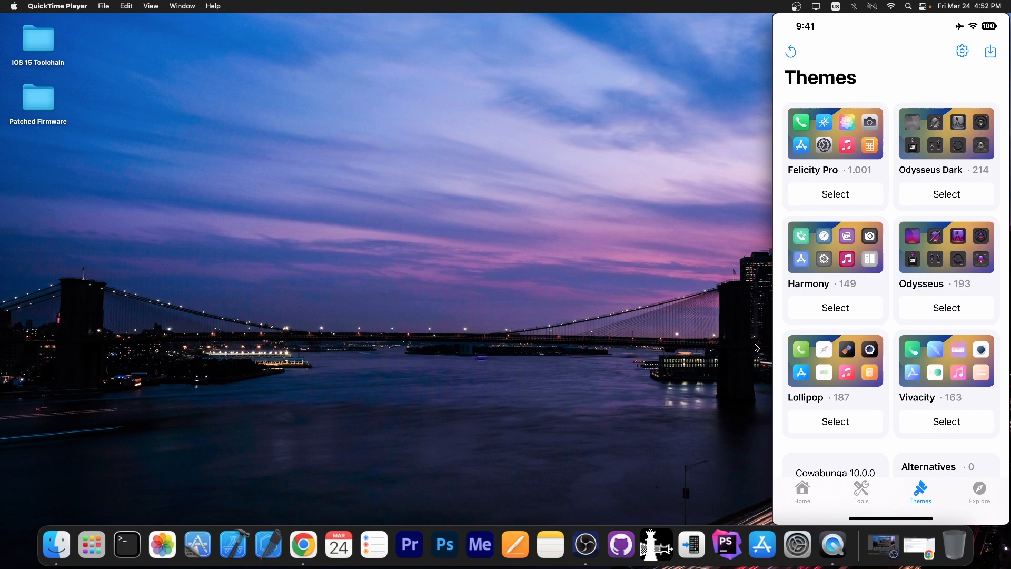
- Download Felicity Pro from Explore, select it among installed themes and apply it
{"action": "scroll", "scroll_direction": "down", "scroll_amount": 3}
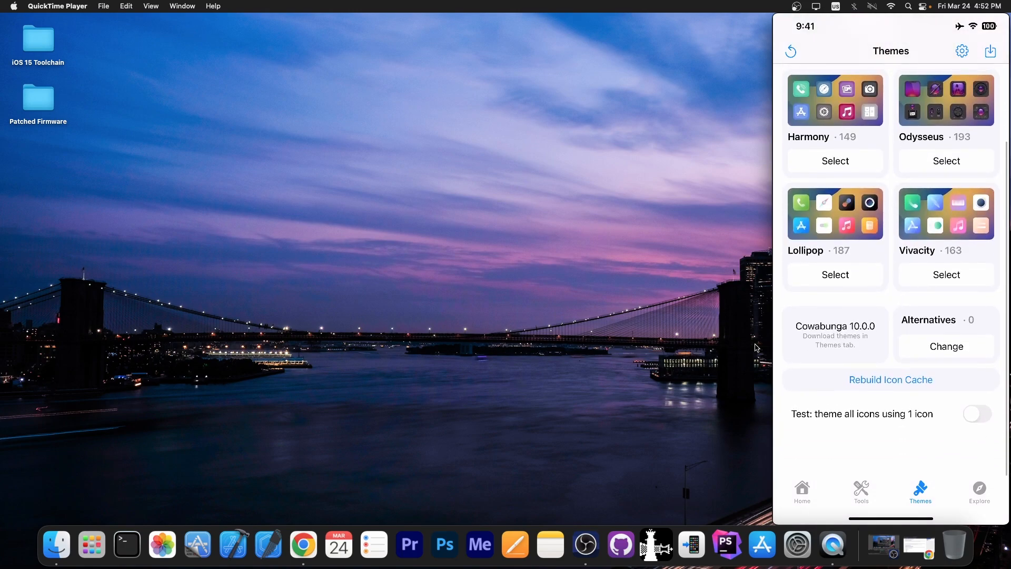
{"action": "left_click", "coordinate": [978, 491]}
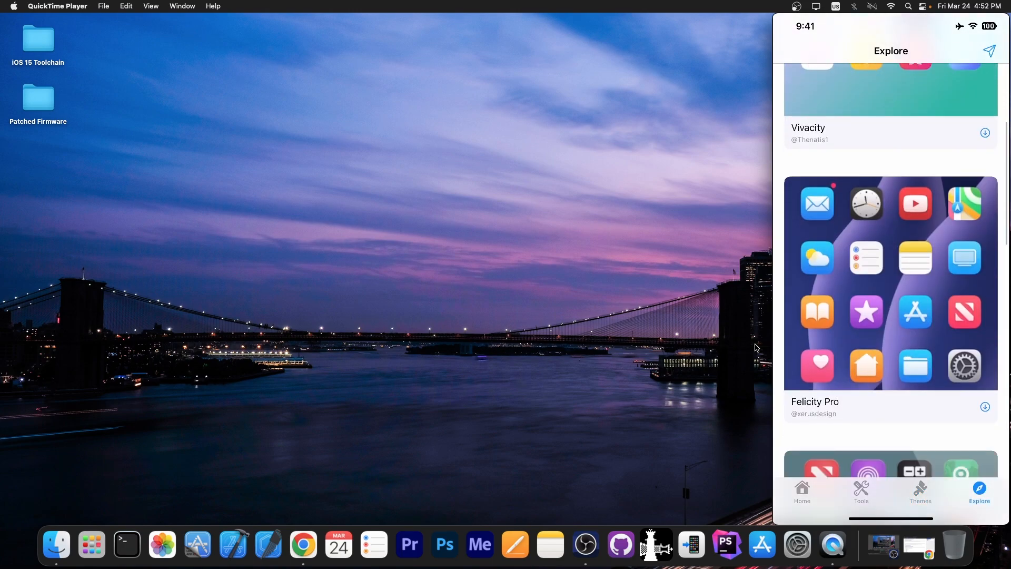
{"action": "left_click", "coordinate": [985, 407]}
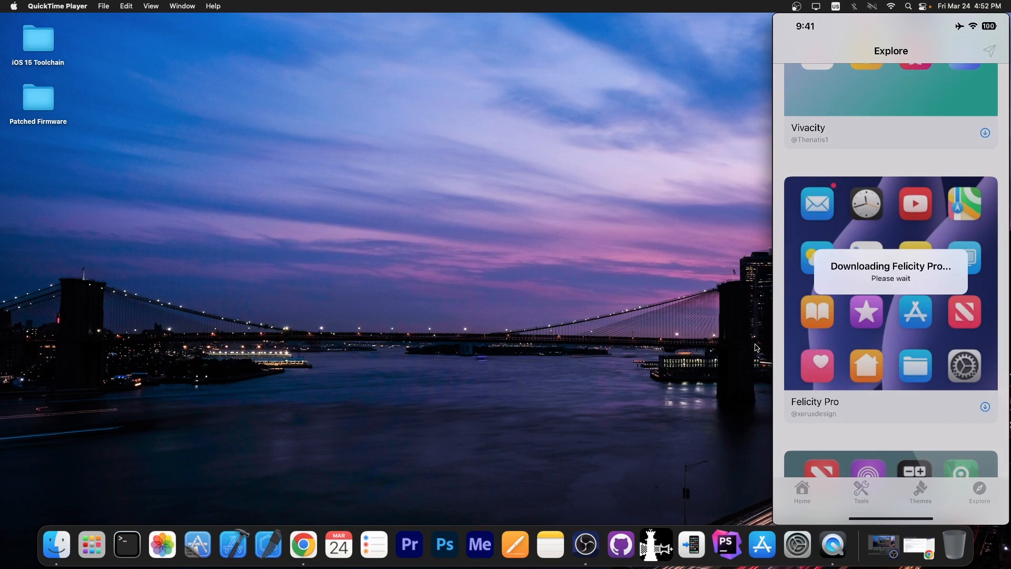
{"action": "left_click", "coordinate": [920, 491]}
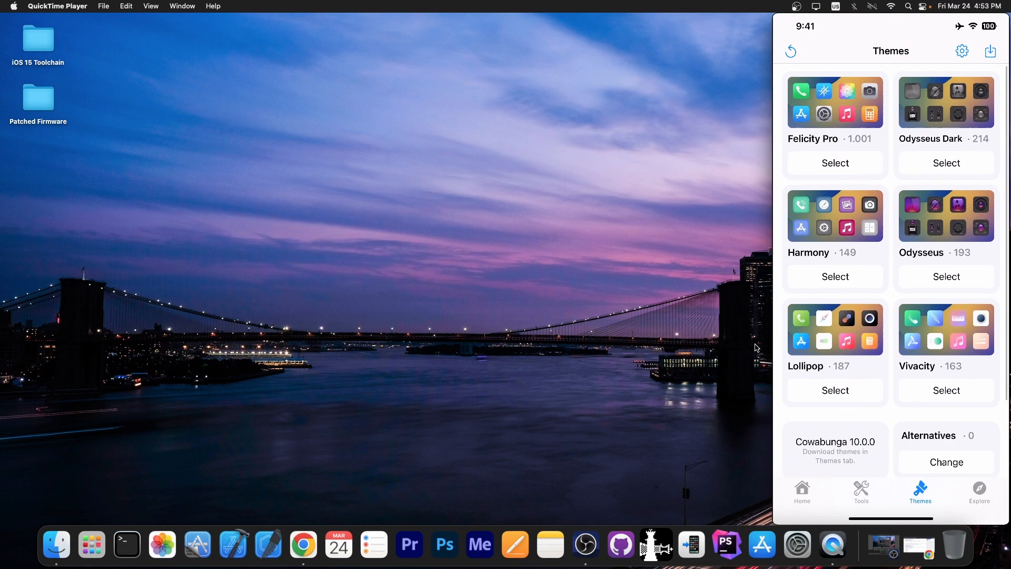
{"action": "left_click", "coordinate": [834, 162]}
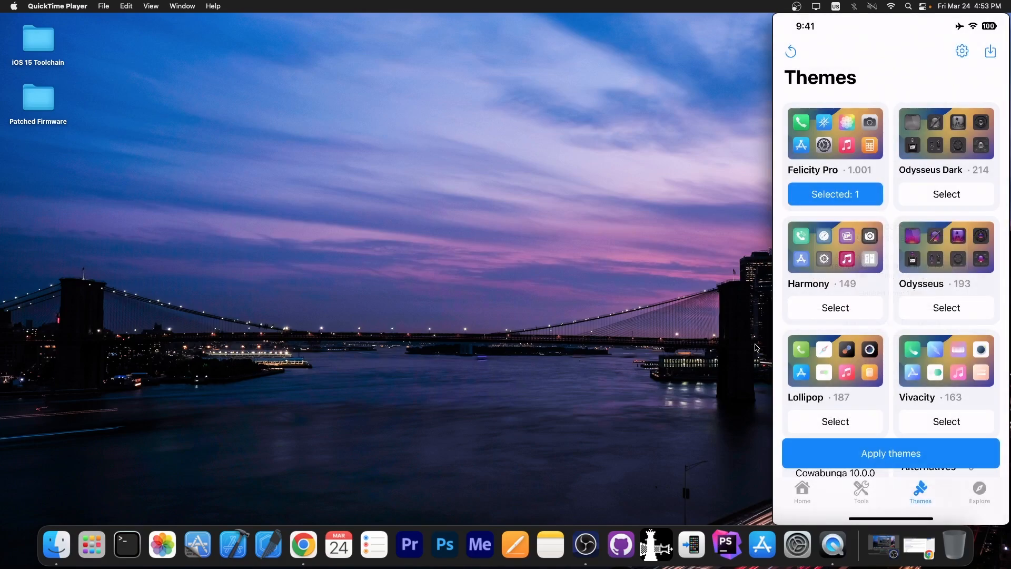
{"action": "left_click", "coordinate": [890, 453]}
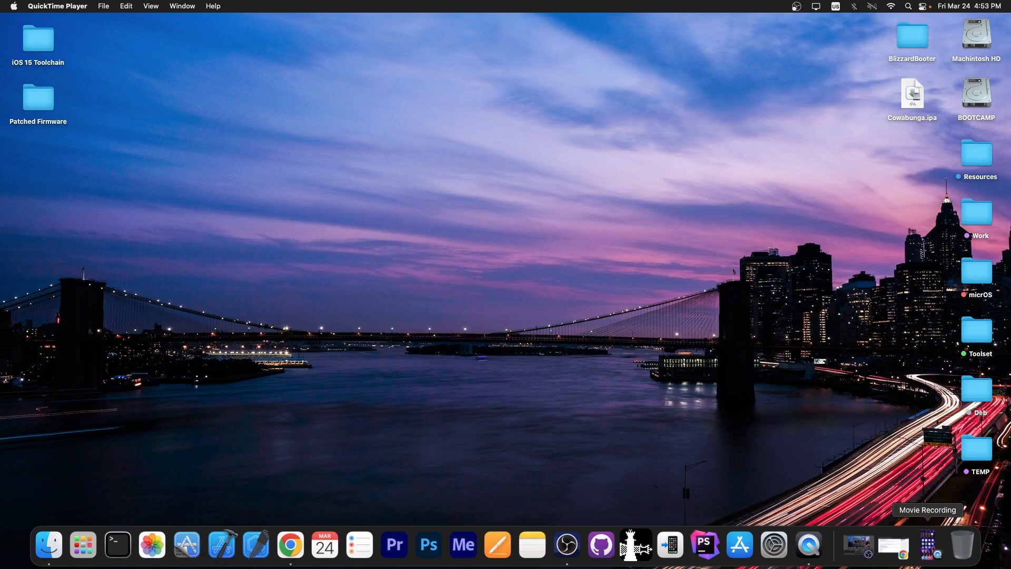
- Revisit the Cowabunga releases page at v10.0.0 in Chrome, then close the browser window
{"action": "left_click", "coordinate": [291, 545]}
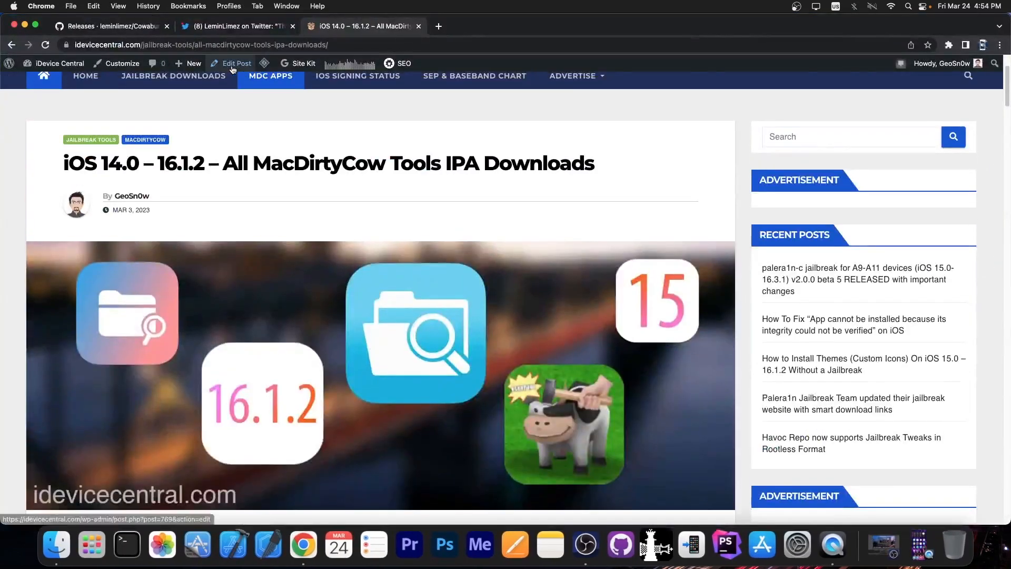
{"action": "left_click", "coordinate": [110, 25]}
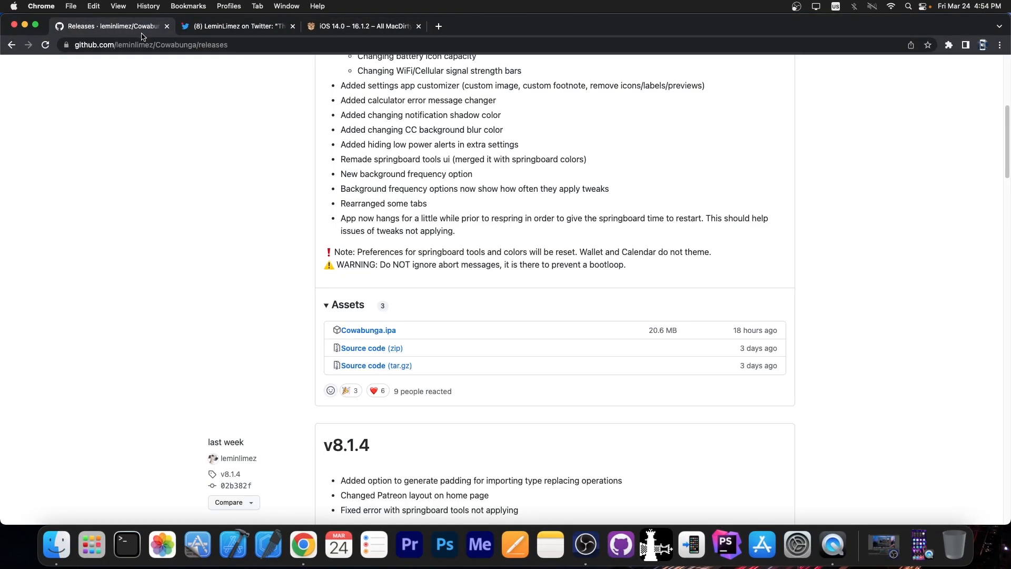
{"action": "scroll", "scroll_direction": "up", "scroll_amount": 3}
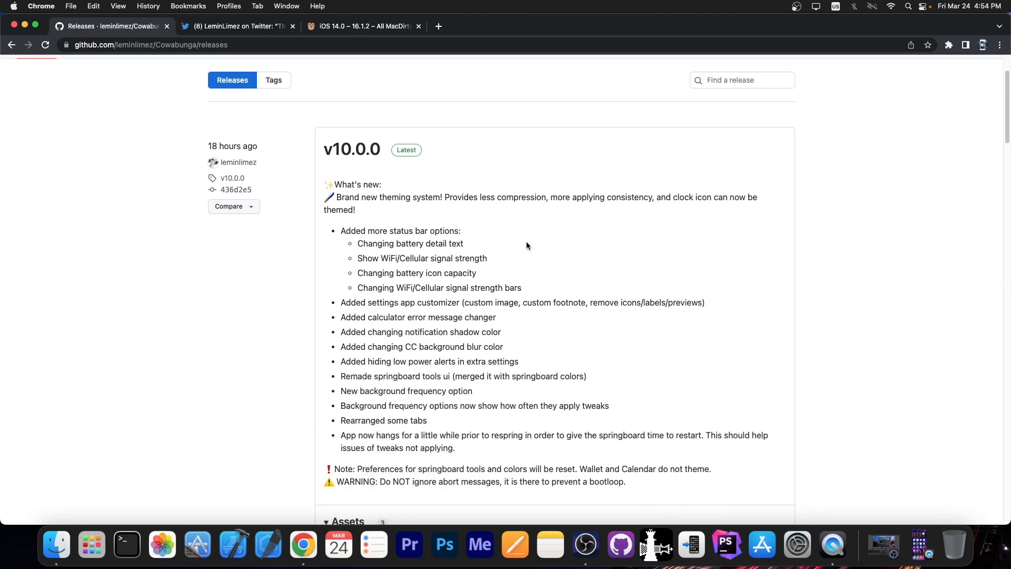
{"action": "scroll", "scroll_direction": "up", "scroll_amount": 3}
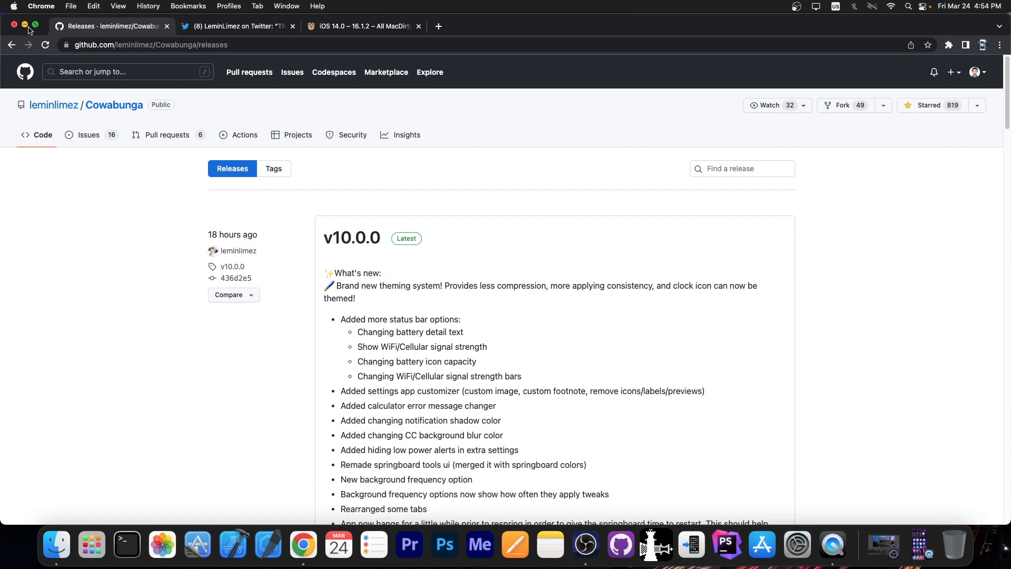
{"action": "left_click", "coordinate": [14, 24]}
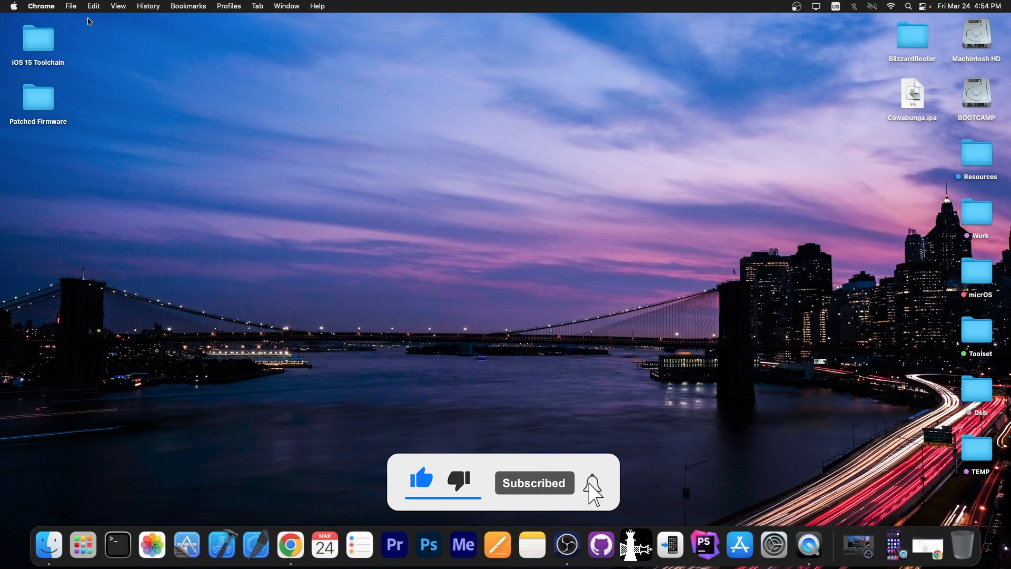
{"action": "left_click", "coordinate": [591, 483]}
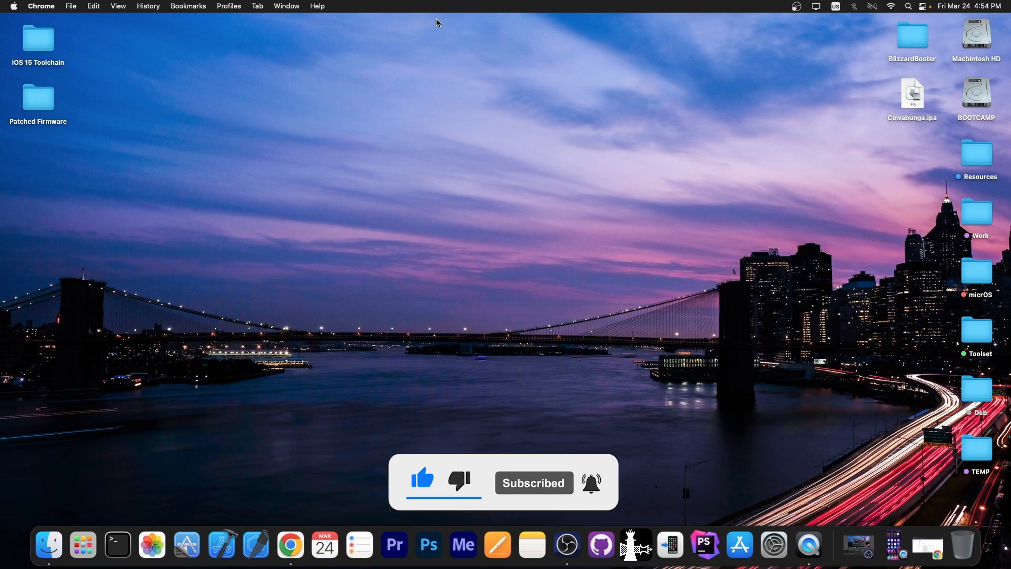